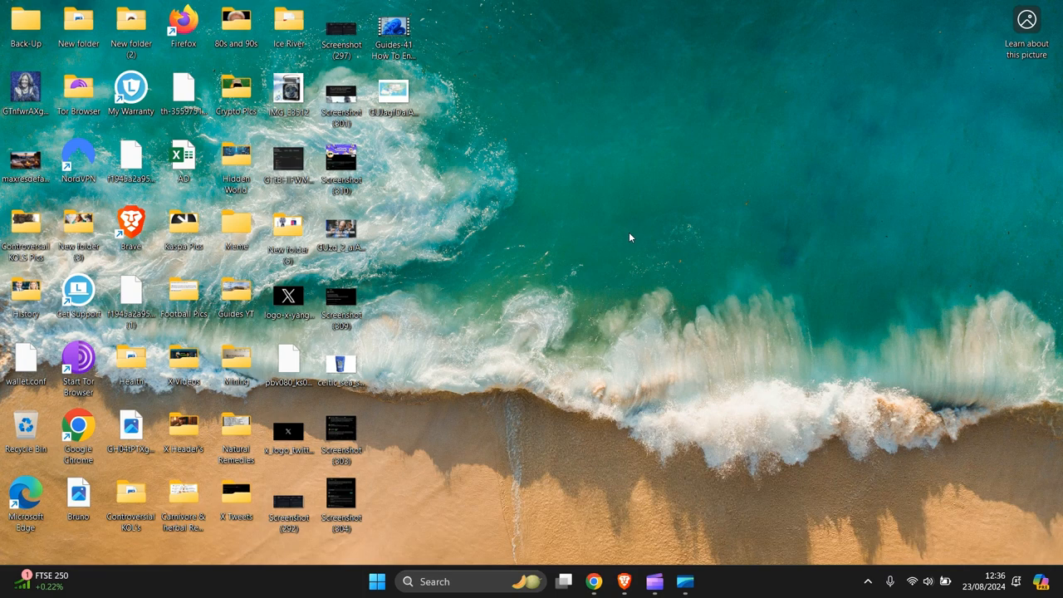
pyautogui.moveTo(603, 234)
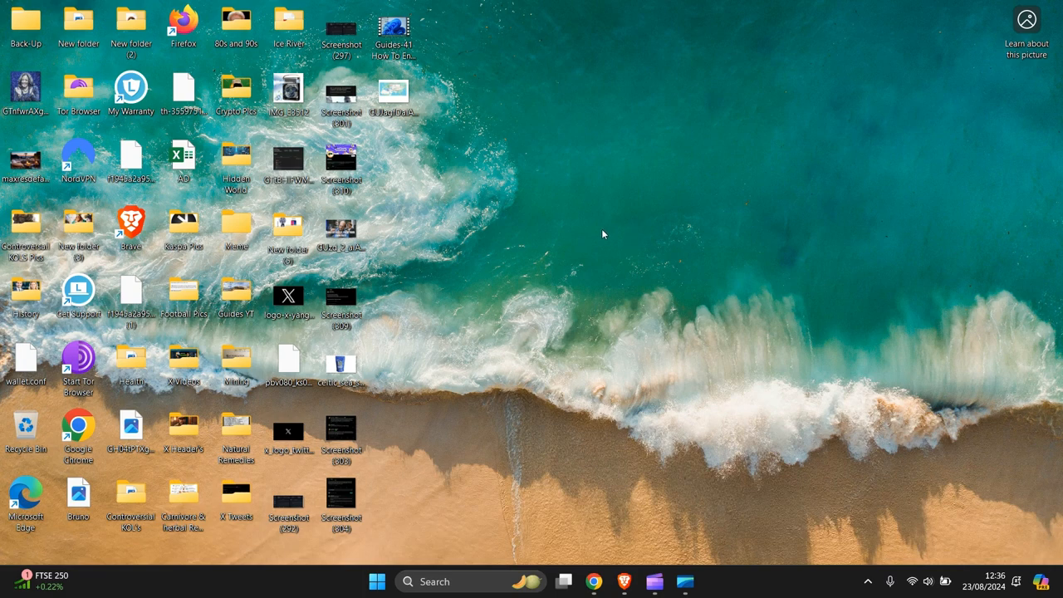
pyautogui.moveTo(608, 228)
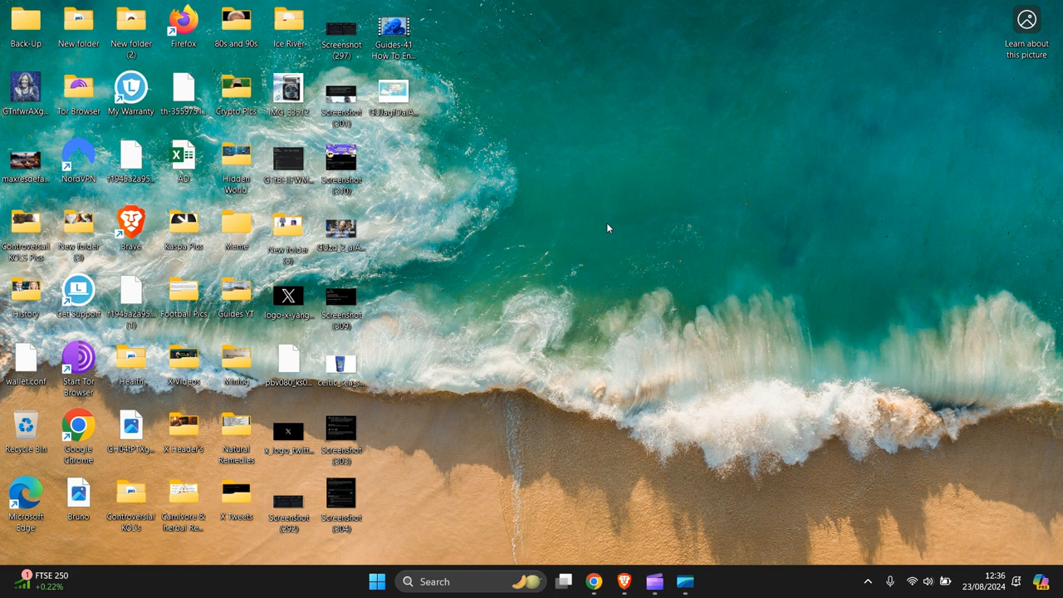
pyautogui.moveTo(443, 439)
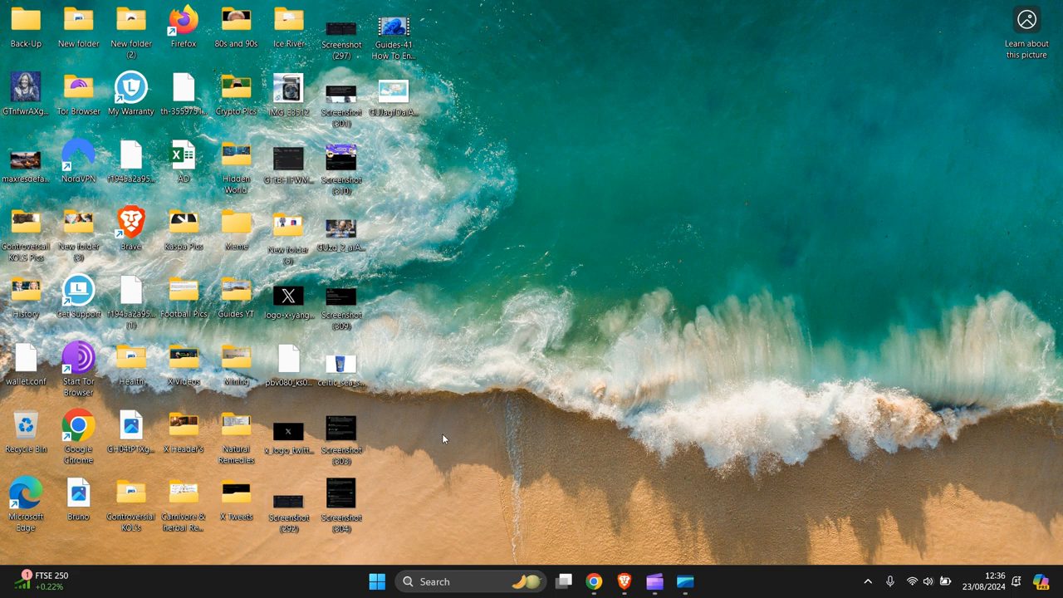
pyautogui.moveTo(376, 581)
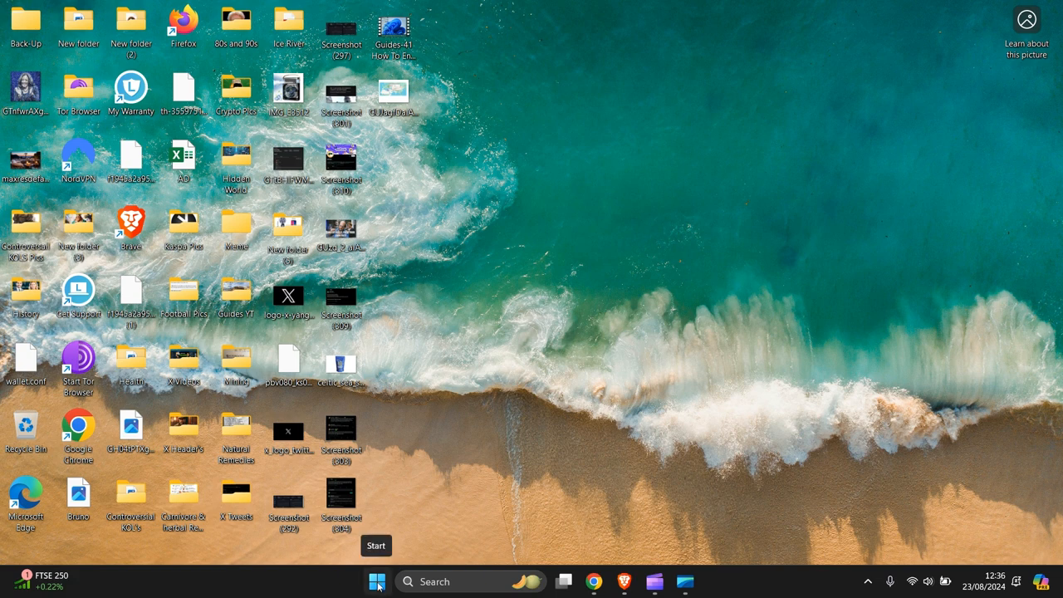
# Launch Settings from the Start menu and go to the System category
pyautogui.click(377, 581)
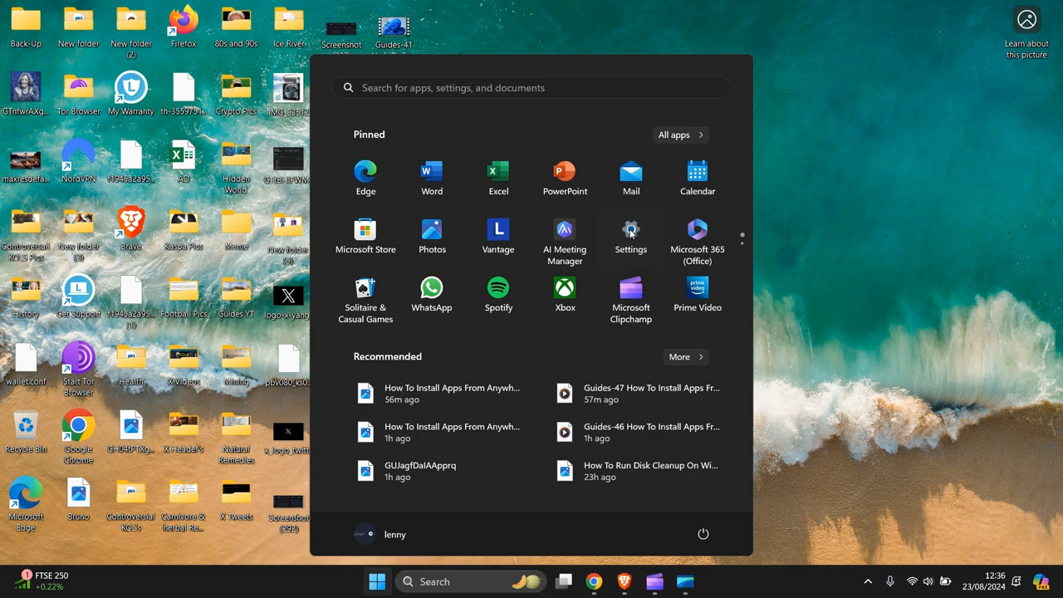
pyautogui.click(631, 230)
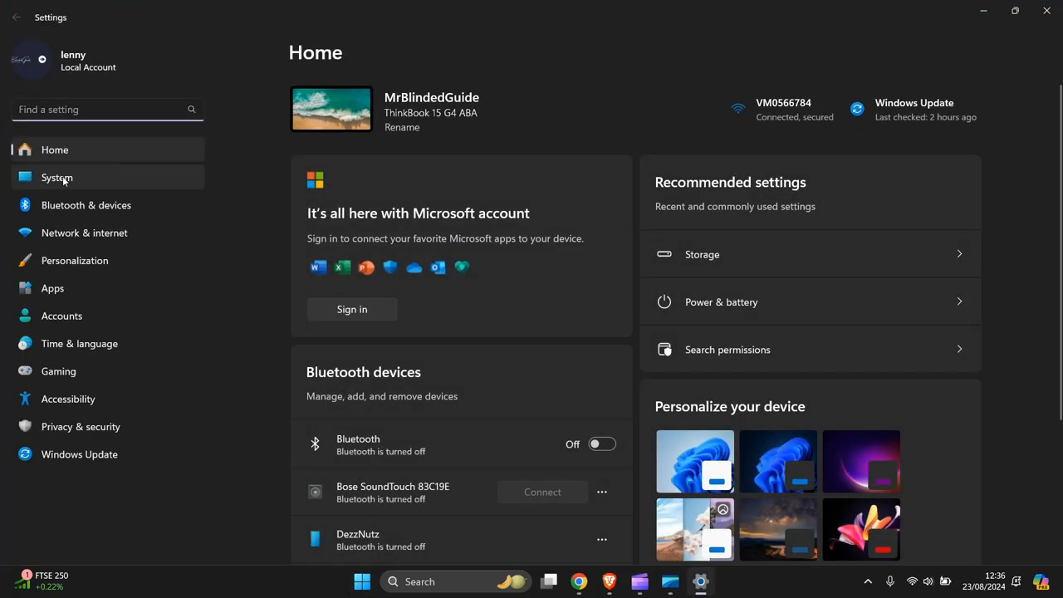
pyautogui.click(57, 177)
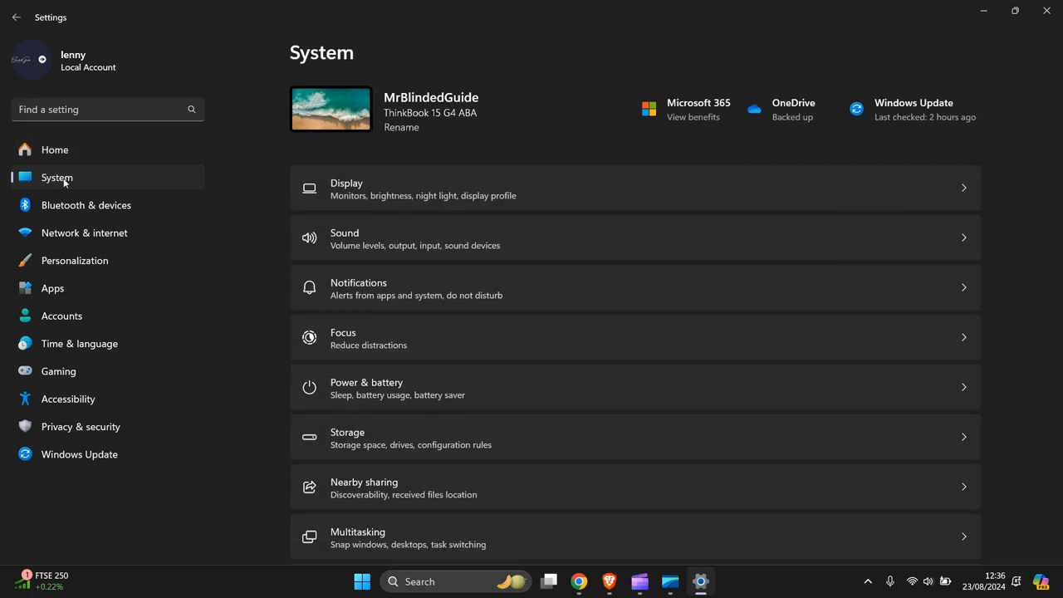
pyautogui.moveTo(536, 393)
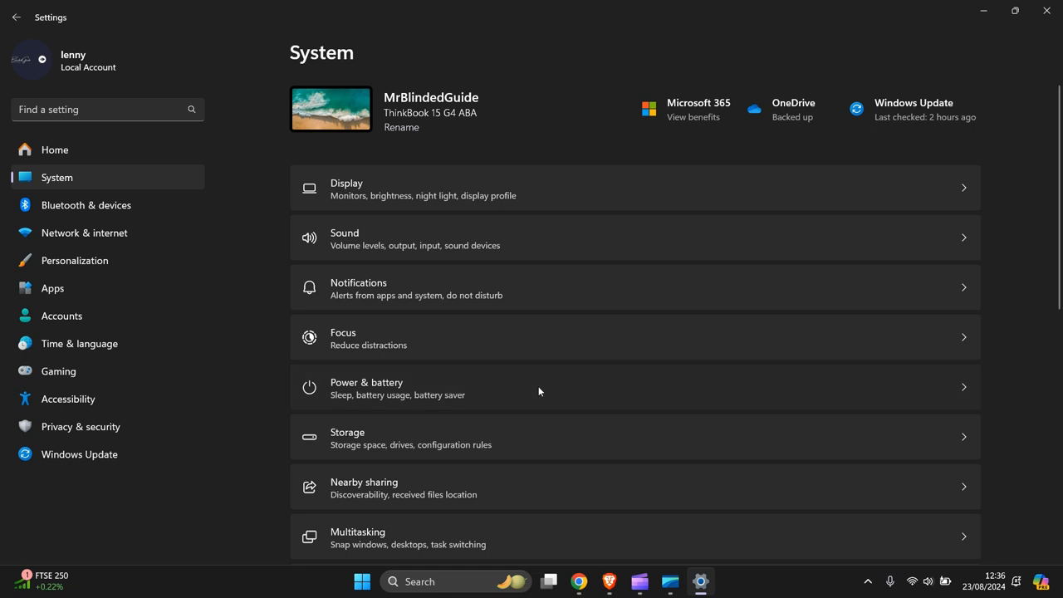
# Open Power & battery and expand Screen and sleep to show the current 25- and 30-minute timeouts
pyautogui.click(366, 382)
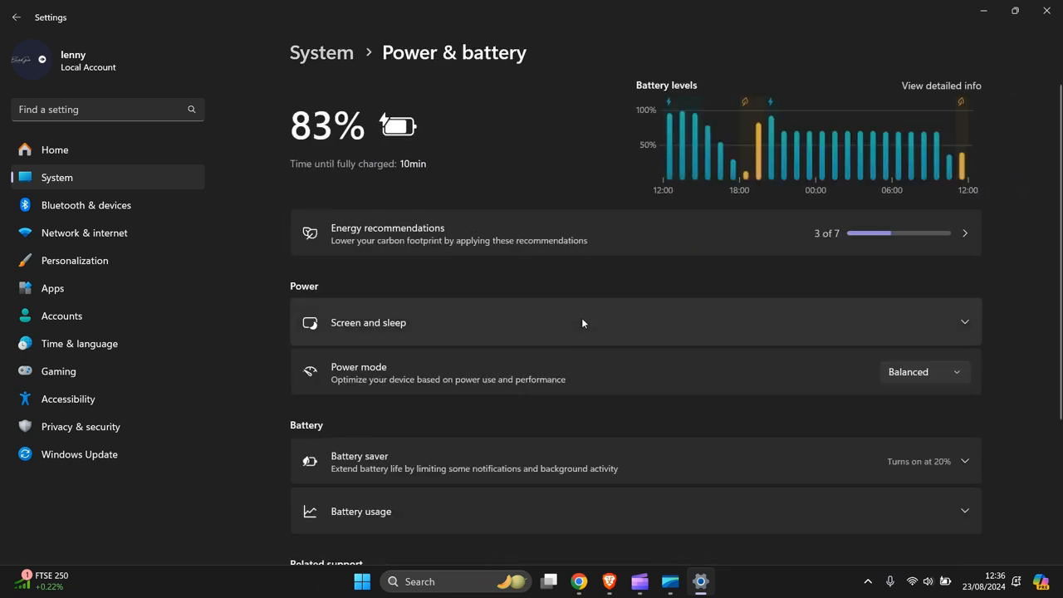
pyautogui.moveTo(349, 335)
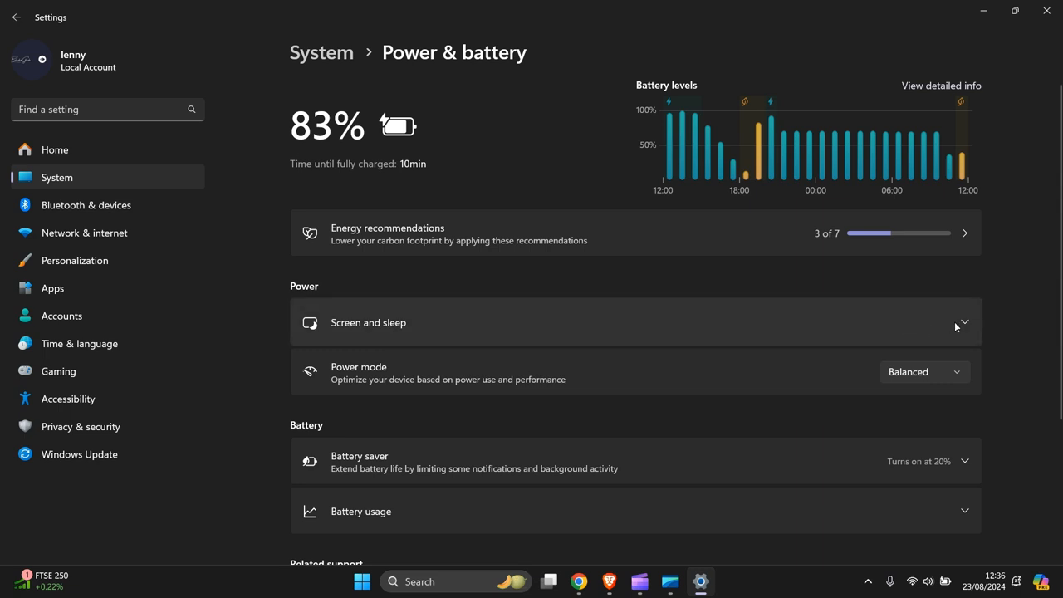
pyautogui.click(963, 323)
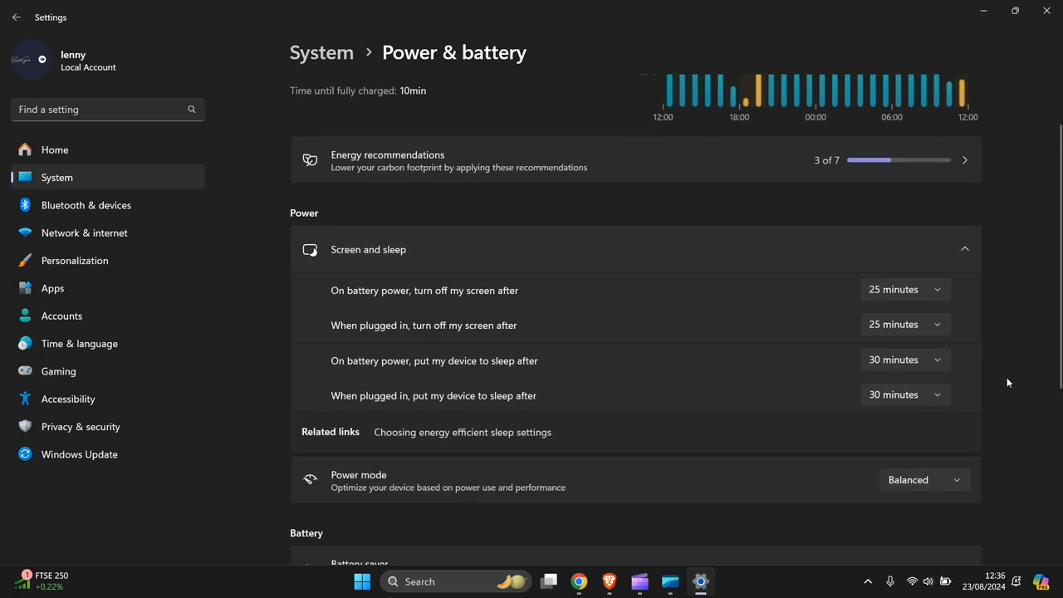
pyautogui.moveTo(327, 300)
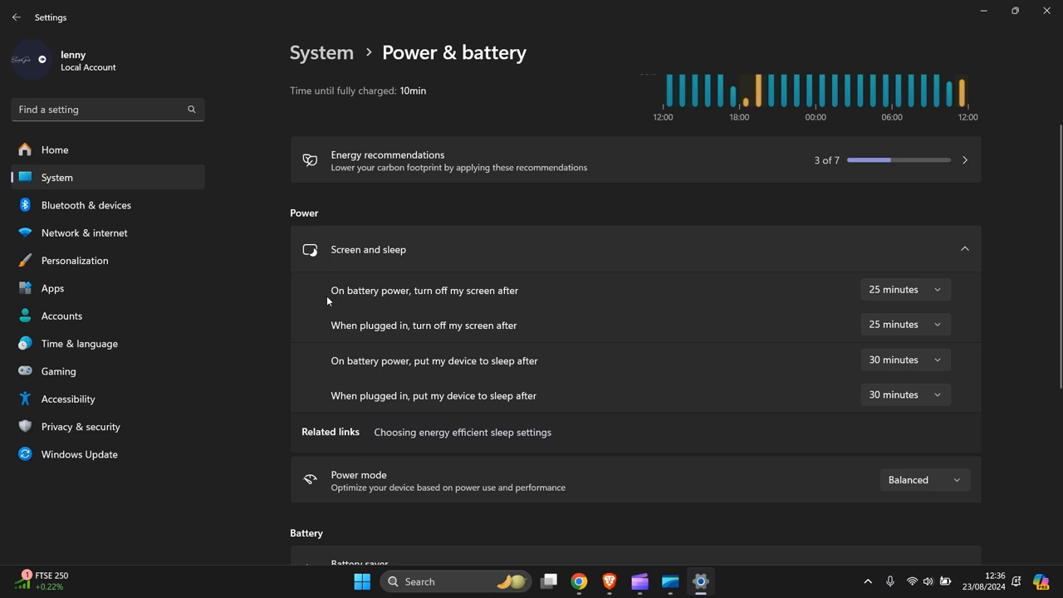
pyautogui.moveTo(463, 304)
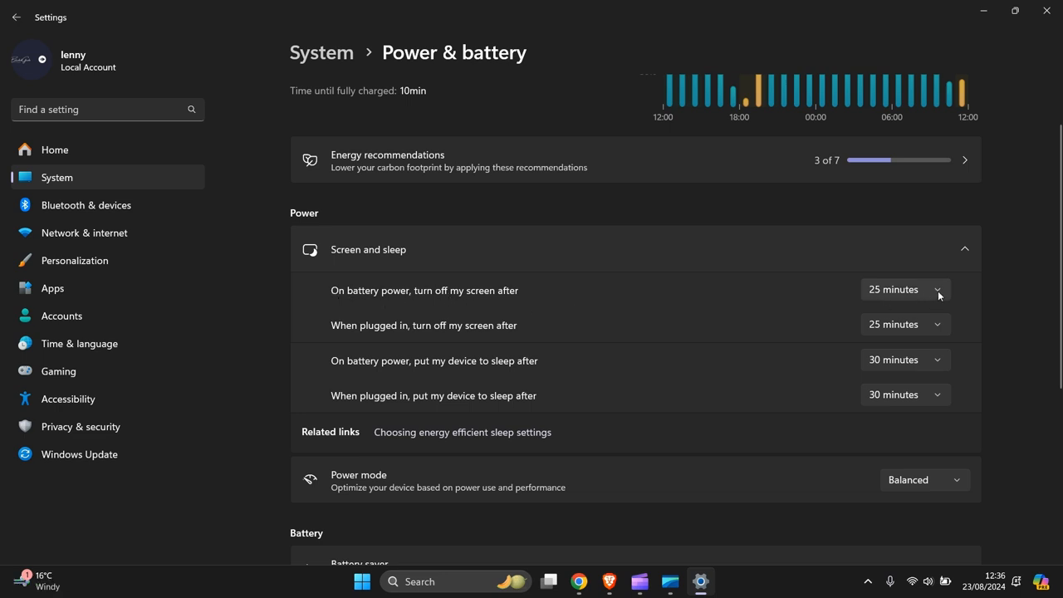
# Change the battery and plugged-in screen-off timeouts to 15 minutes each
pyautogui.click(904, 289)
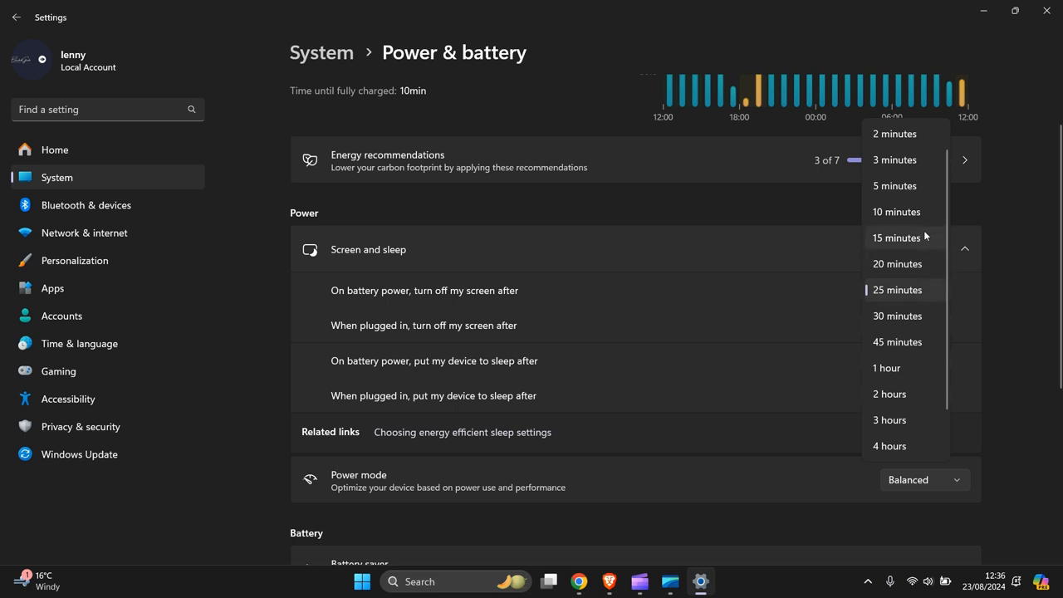
pyautogui.click(896, 237)
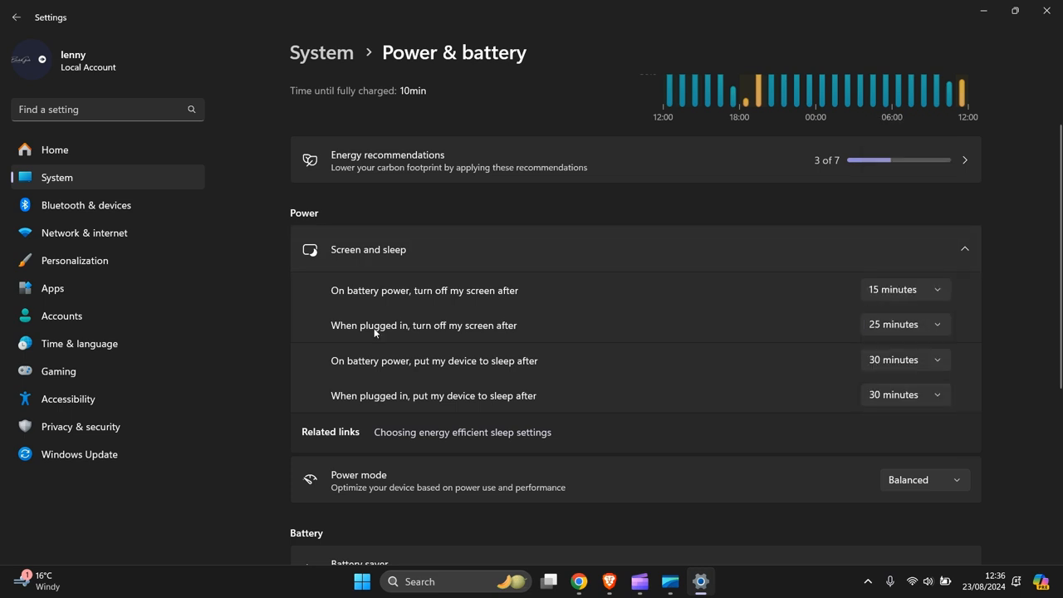
pyautogui.moveTo(452, 336)
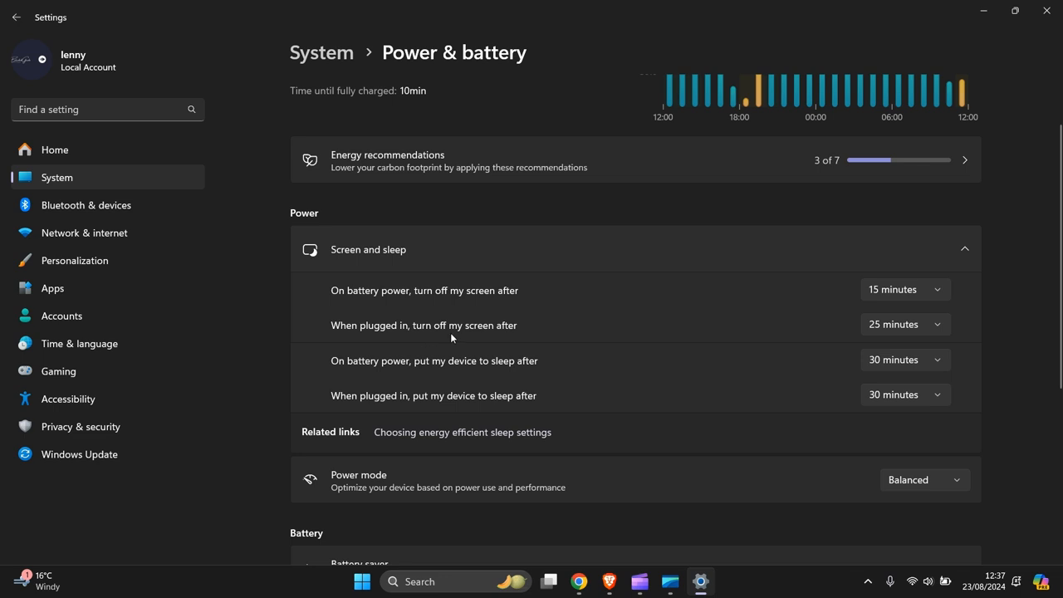
pyautogui.click(904, 289)
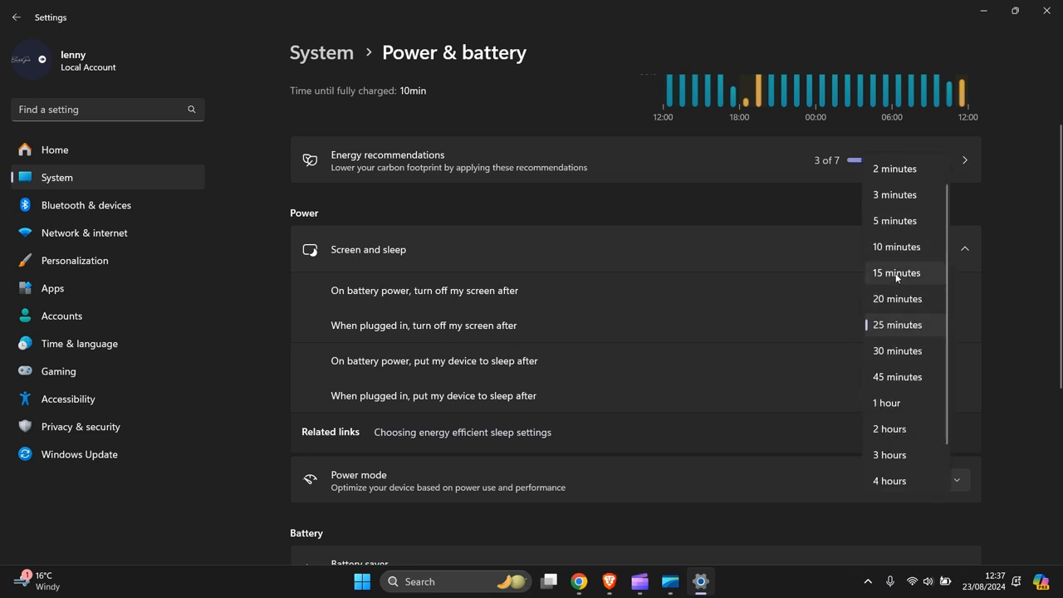
pyautogui.moveTo(897, 286)
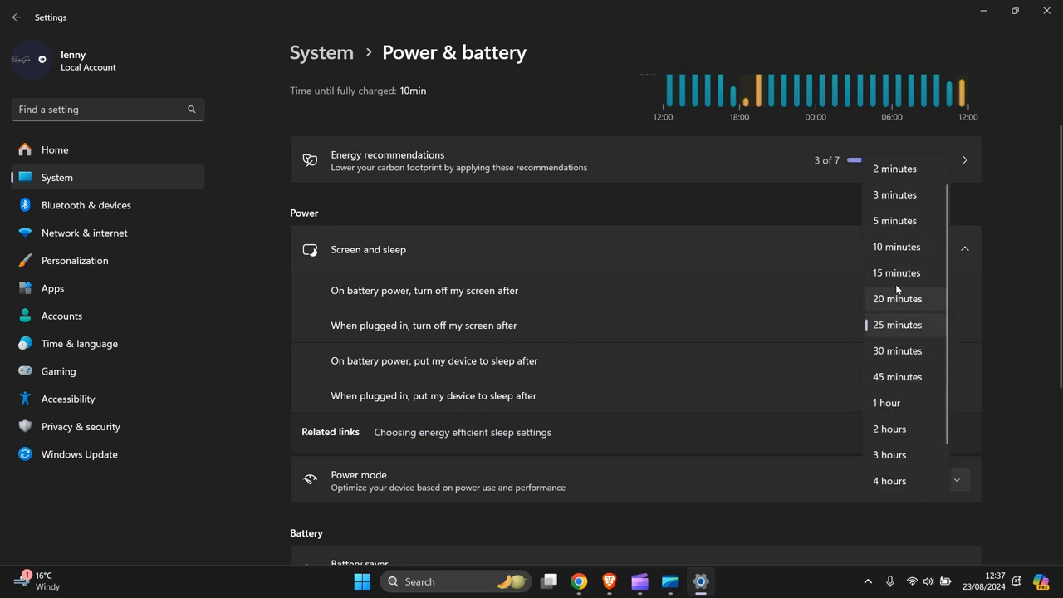
pyautogui.click(896, 273)
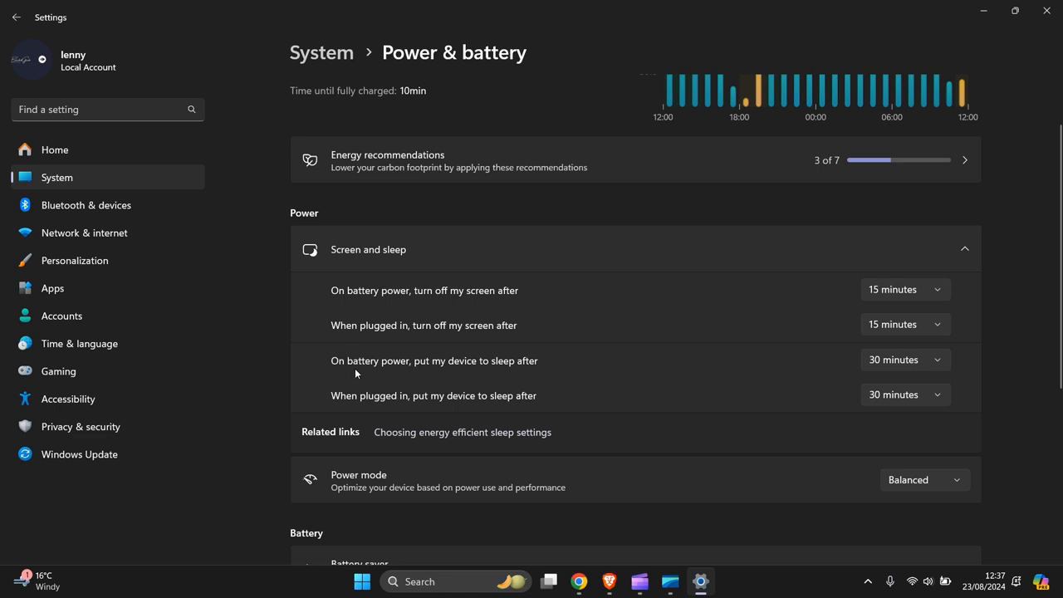
pyautogui.moveTo(433, 379)
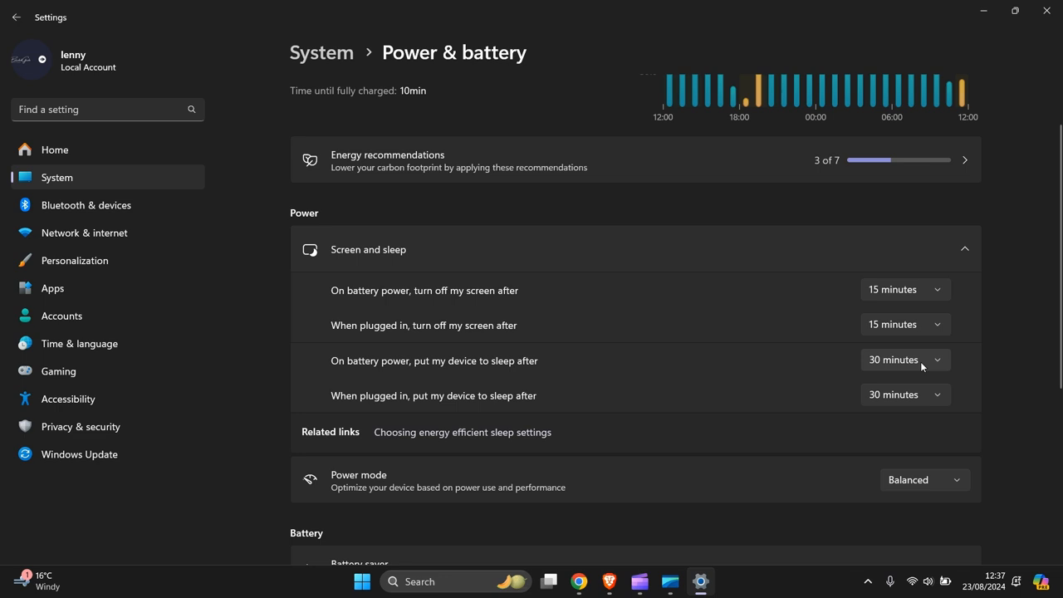
# Change the battery and plugged-in sleep timeouts to 15 minutes, then close Settings
pyautogui.click(904, 360)
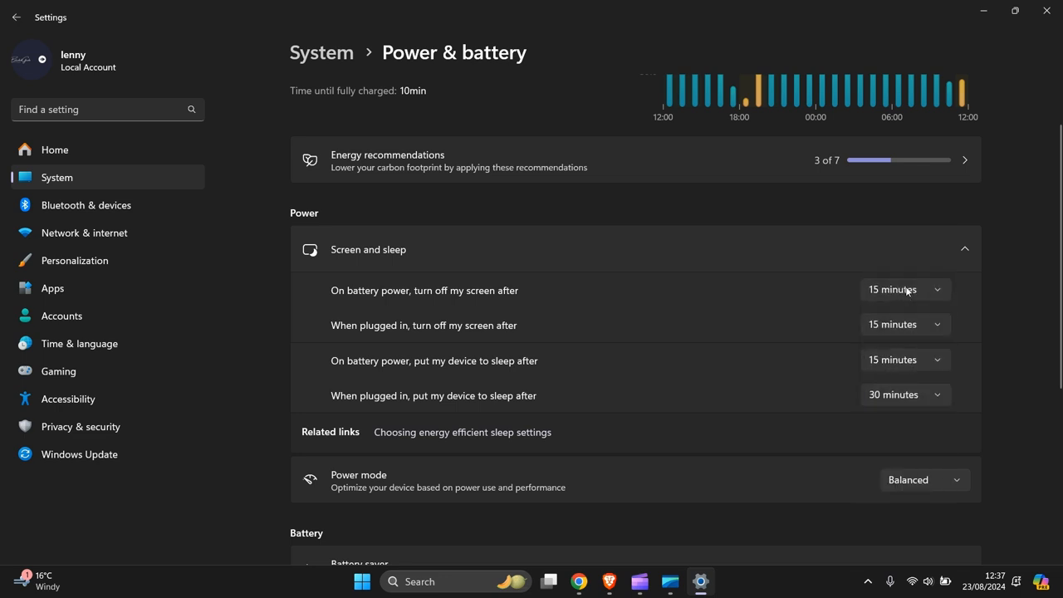
pyautogui.moveTo(966, 406)
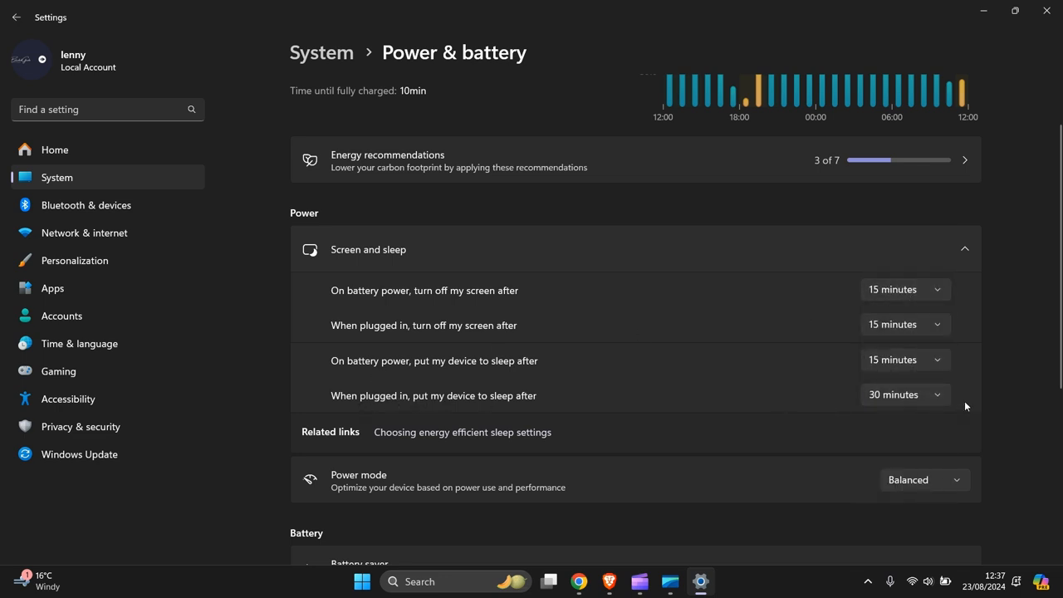
pyautogui.click(904, 395)
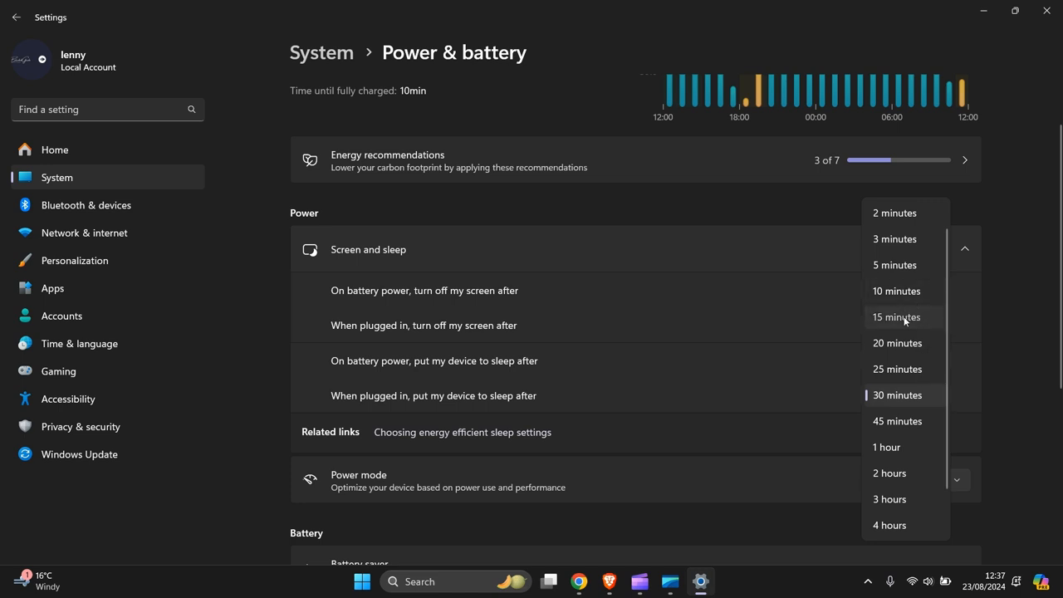
pyautogui.click(896, 316)
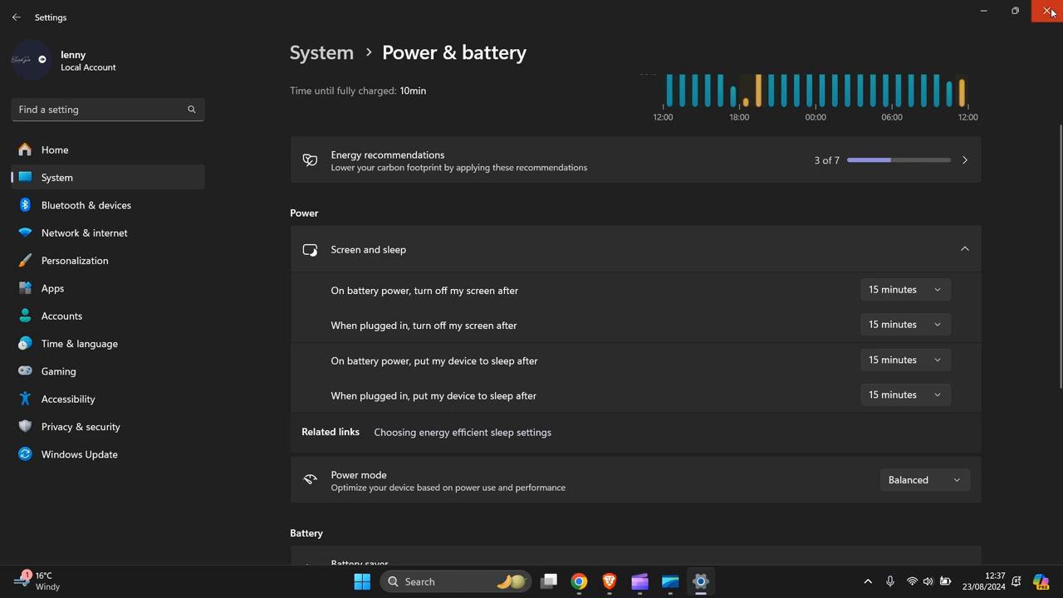
pyautogui.click(1051, 11)
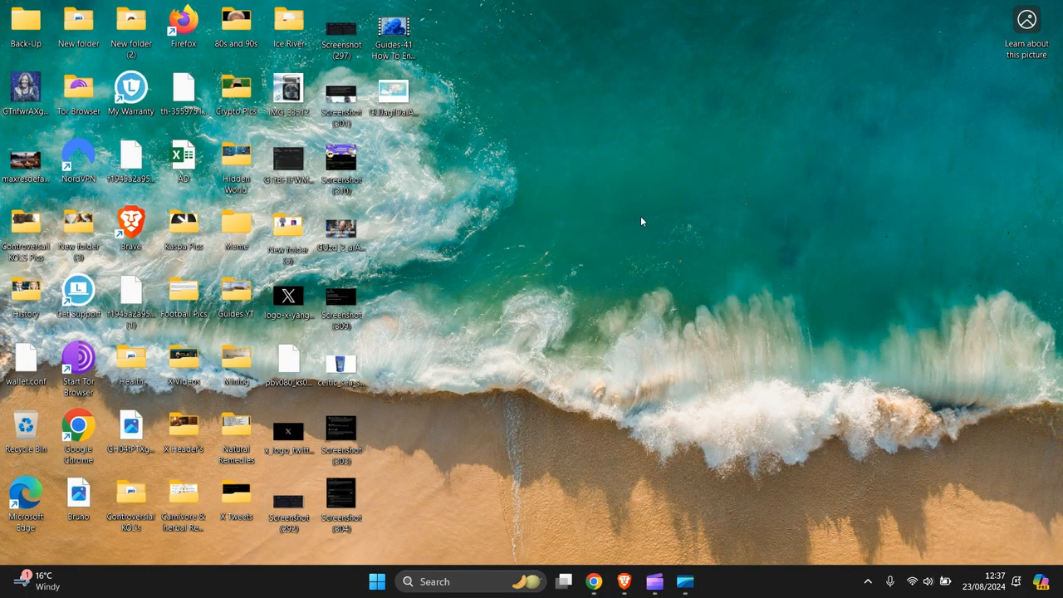